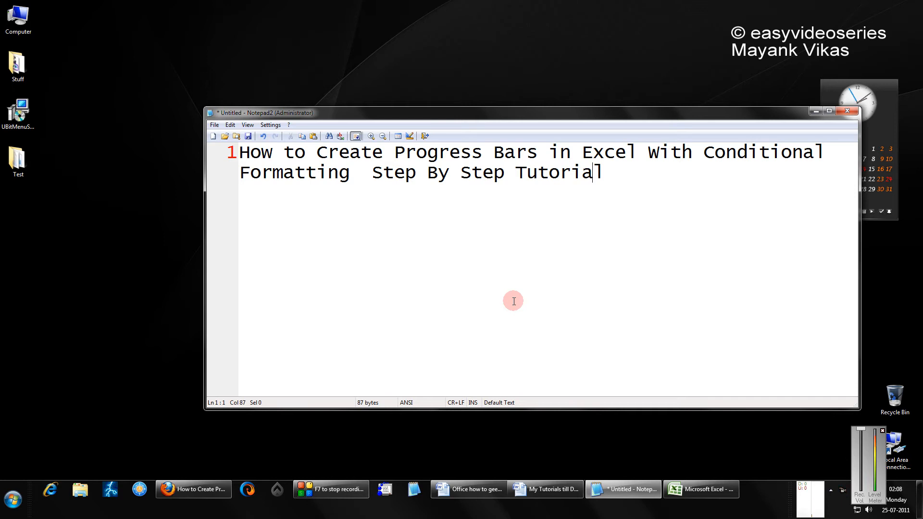
{"action": "mouse_move", "coordinate": [510, 321]}
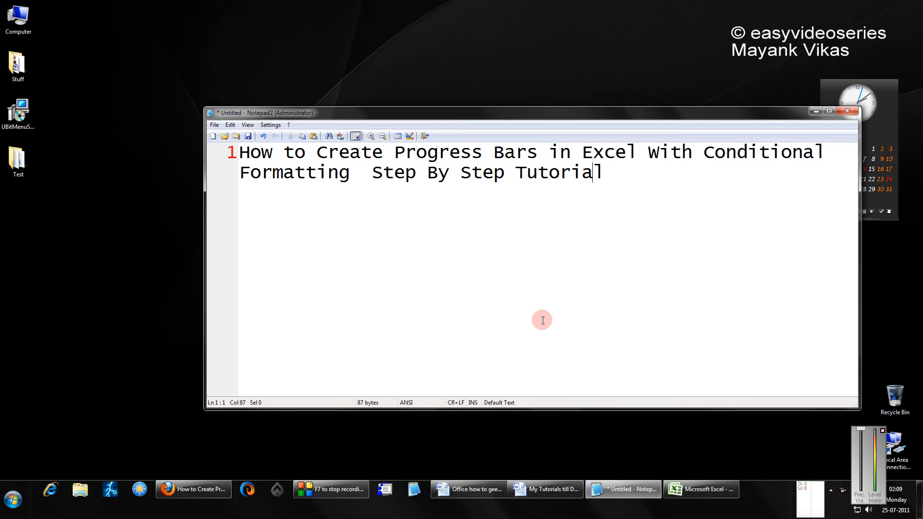
Step: Activate the blank Excel workbook and drag column F's border to make it much wider
{"action": "left_click", "coordinate": [700, 490]}
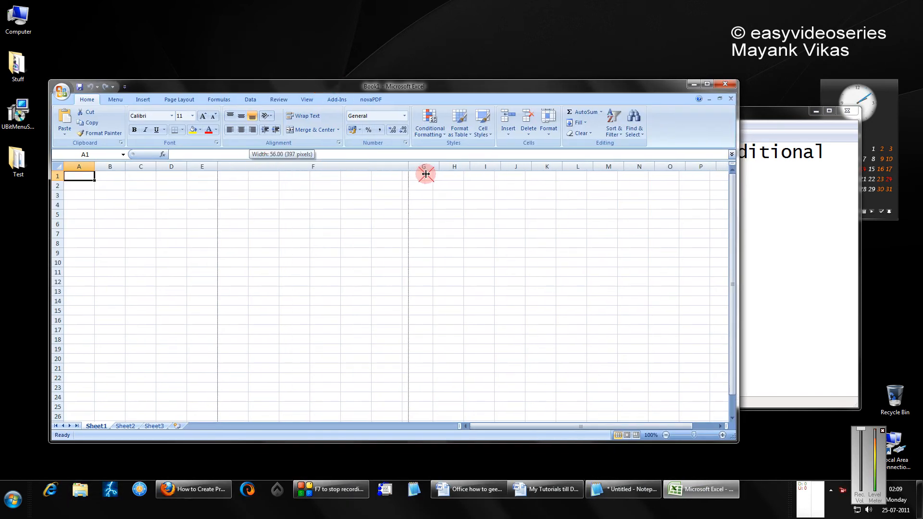
{"action": "left_click_drag", "start_coordinate": [408, 167], "coordinate": [238, 170]}
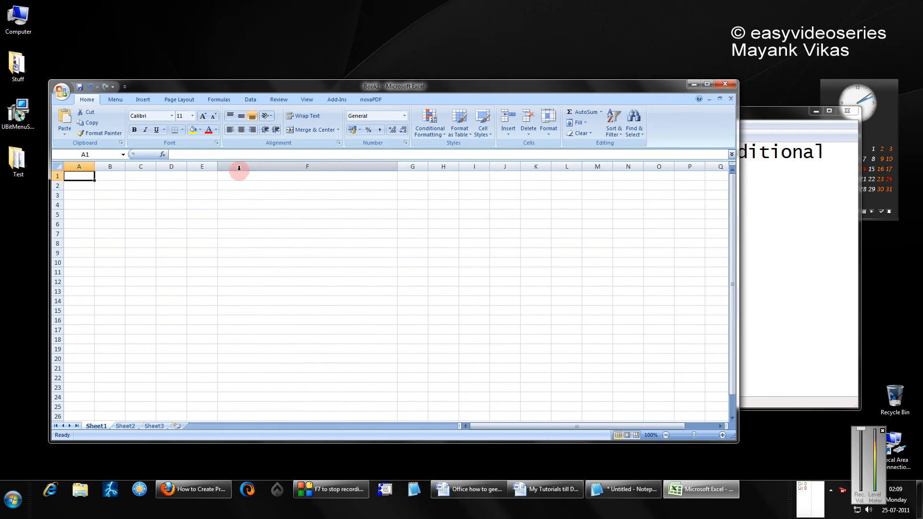
{"action": "mouse_move", "coordinate": [301, 206]}
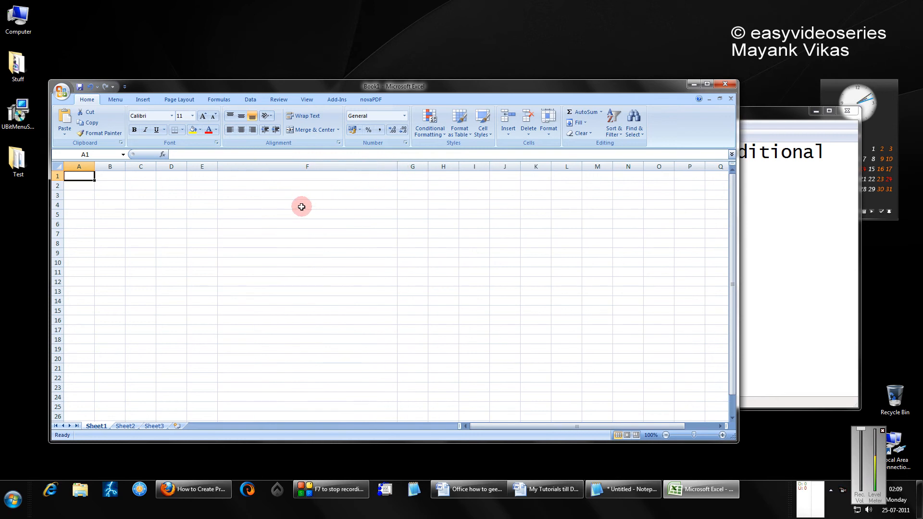
Step: Enter 80 in cell F4 as the progress value
{"action": "left_click", "coordinate": [307, 204]}
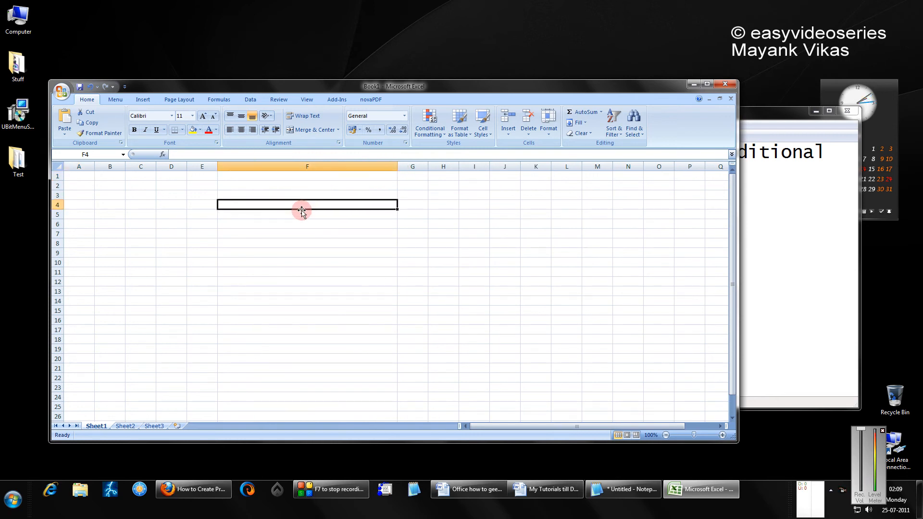
{"action": "type", "text": "80"}
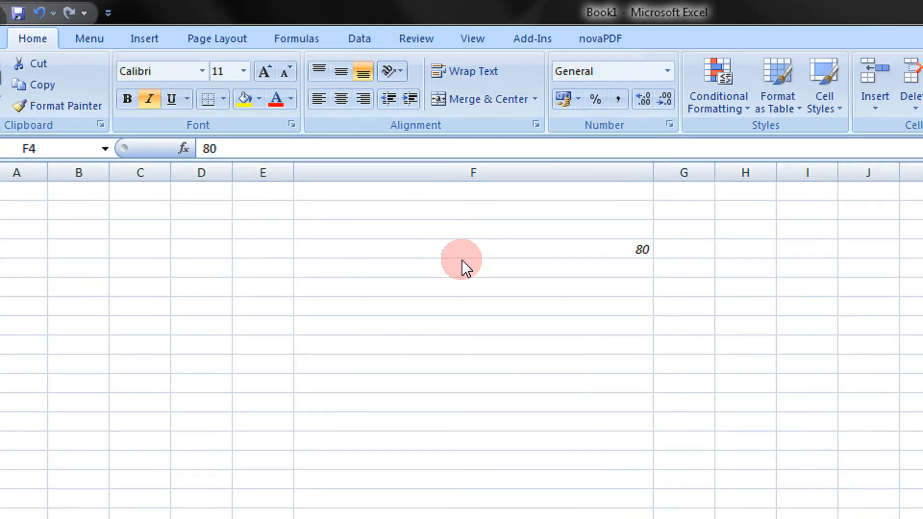
{"action": "mouse_move", "coordinate": [740, 156]}
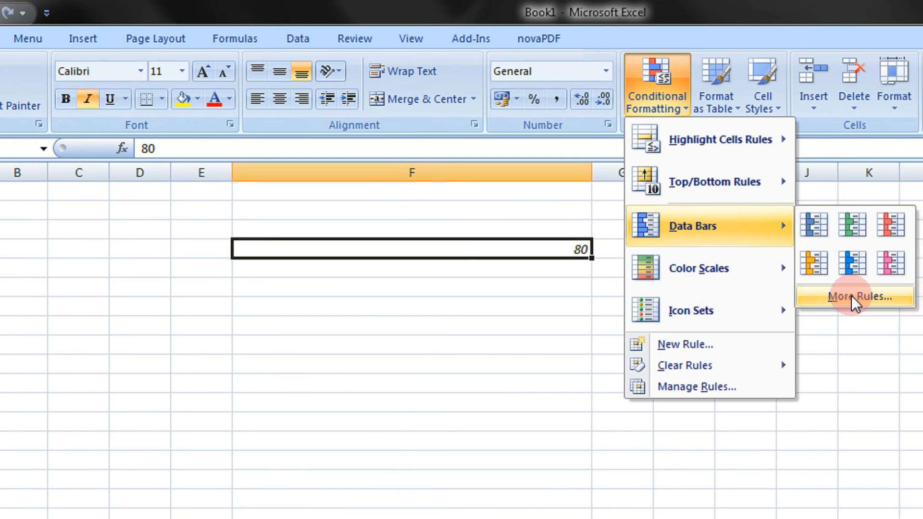
Step: Open More Rules for data bars and tick Show Bar Only
{"action": "left_click", "coordinate": [854, 296]}
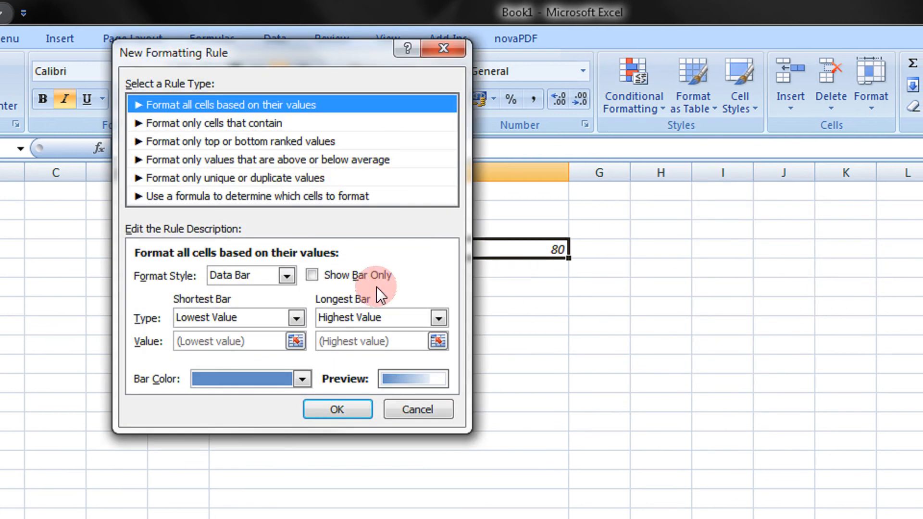
{"action": "left_click", "coordinate": [312, 275]}
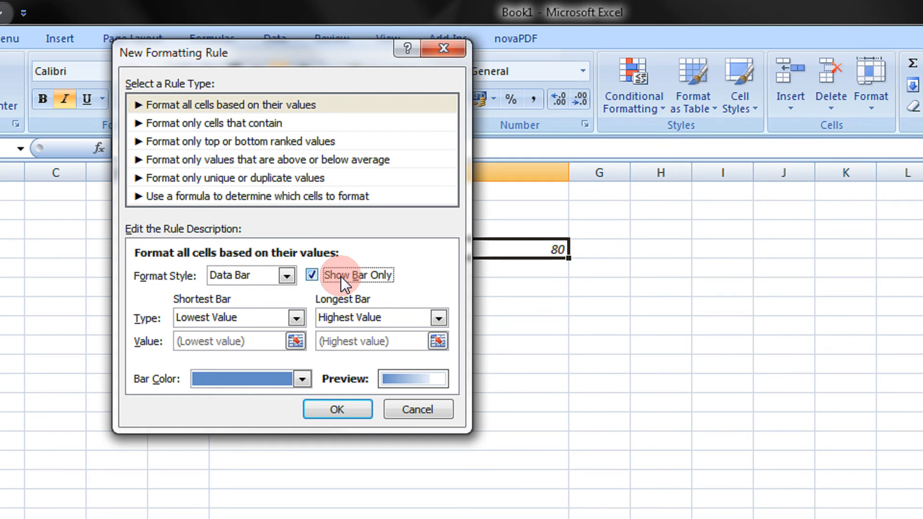
{"action": "mouse_move", "coordinate": [286, 309]}
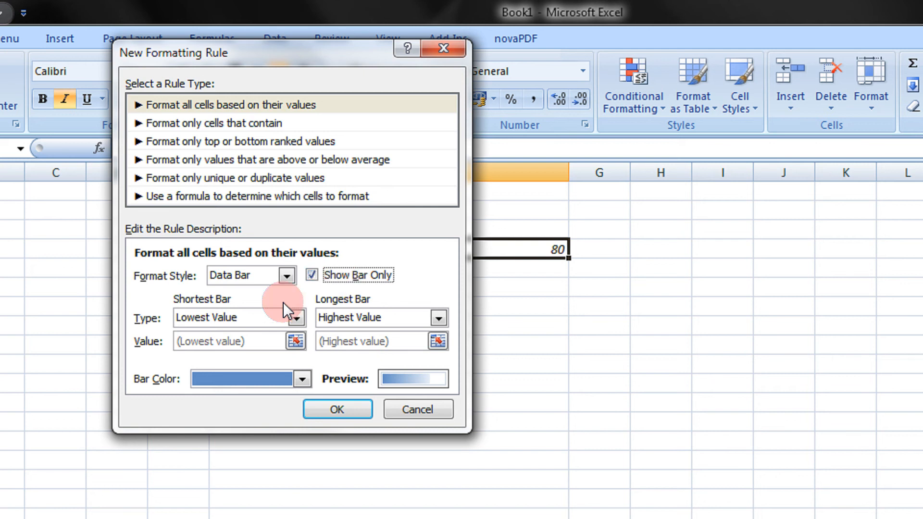
Step: Set the data bar minimum to Number 0, maximum to Number 100, and pick orange
{"action": "left_click", "coordinate": [296, 317]}
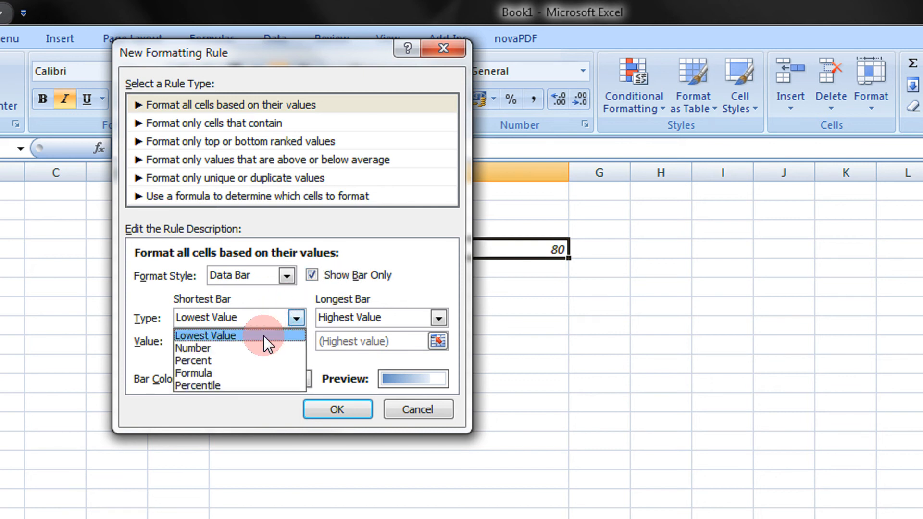
{"action": "mouse_move", "coordinate": [244, 349]}
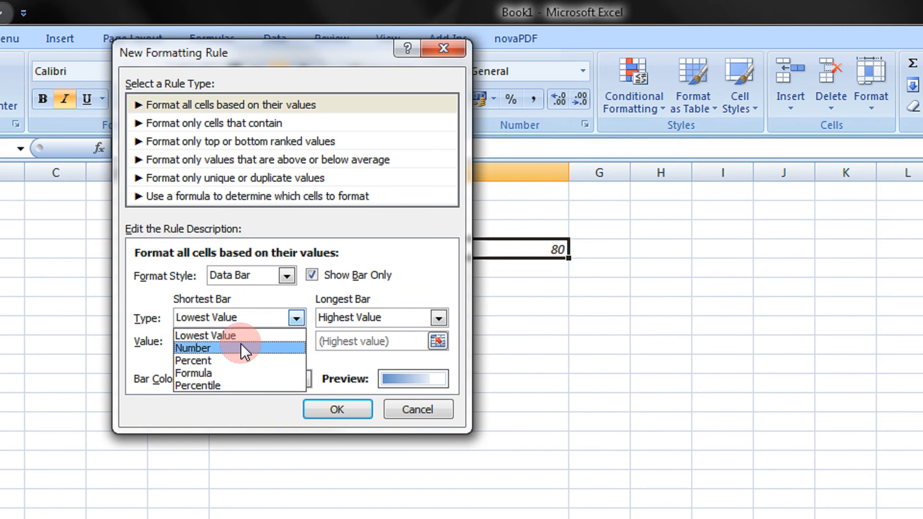
{"action": "left_click", "coordinate": [194, 348]}
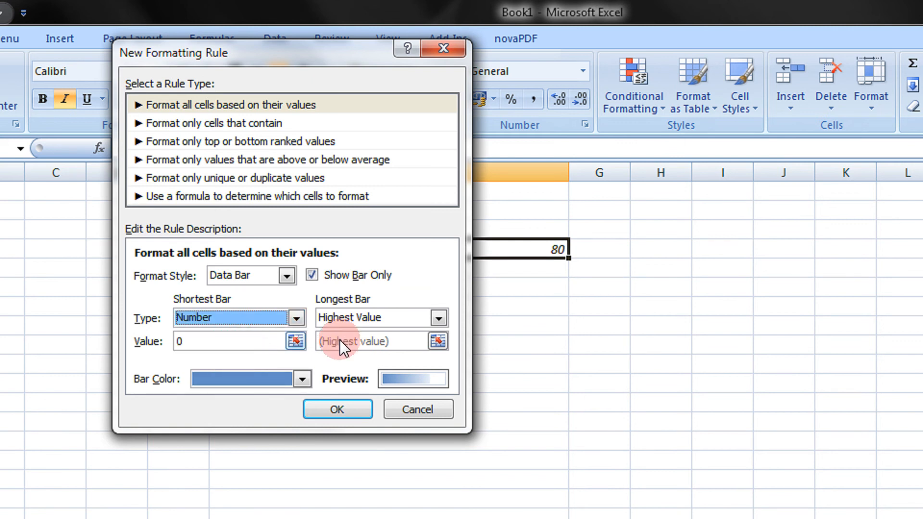
{"action": "left_click", "coordinate": [438, 318]}
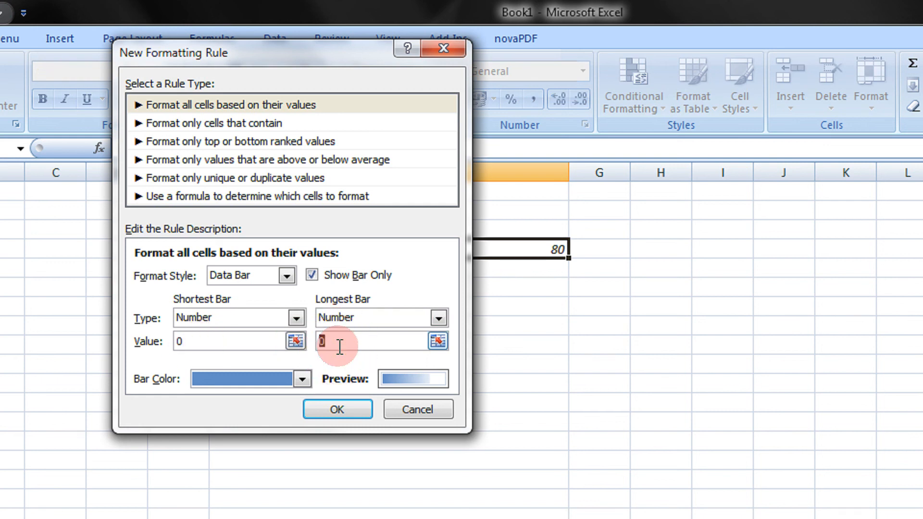
{"action": "type", "text": "100"}
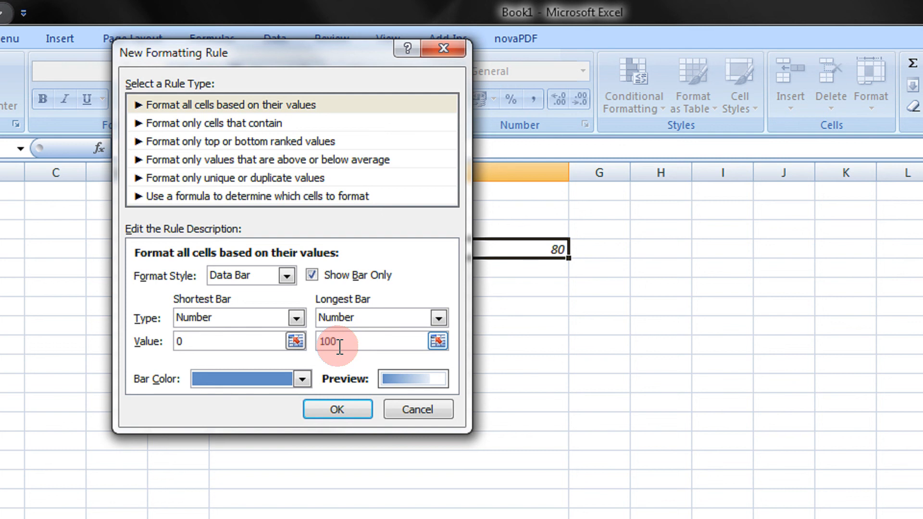
{"action": "left_click", "coordinate": [302, 379]}
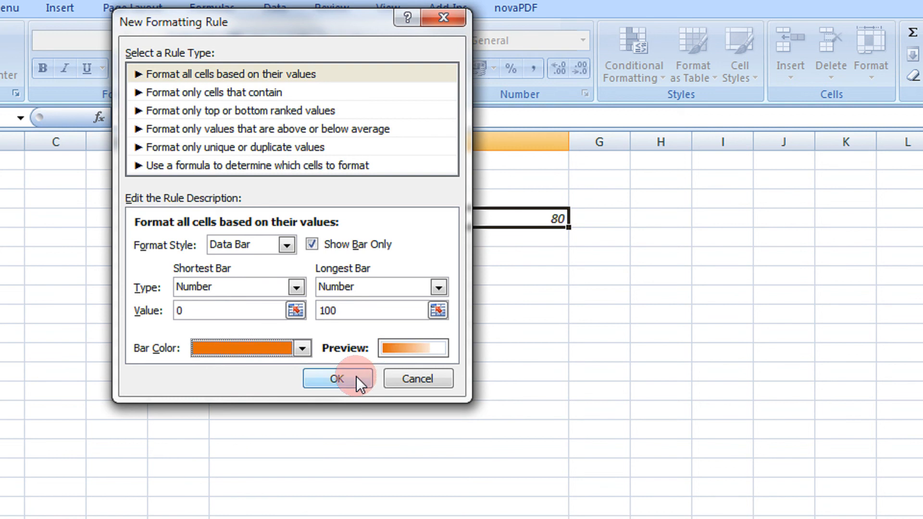
Step: Confirm the data bar rule for F4, then enter 10 to test the bar
{"action": "left_click", "coordinate": [336, 379]}
{"action": "type", "text": "90"}
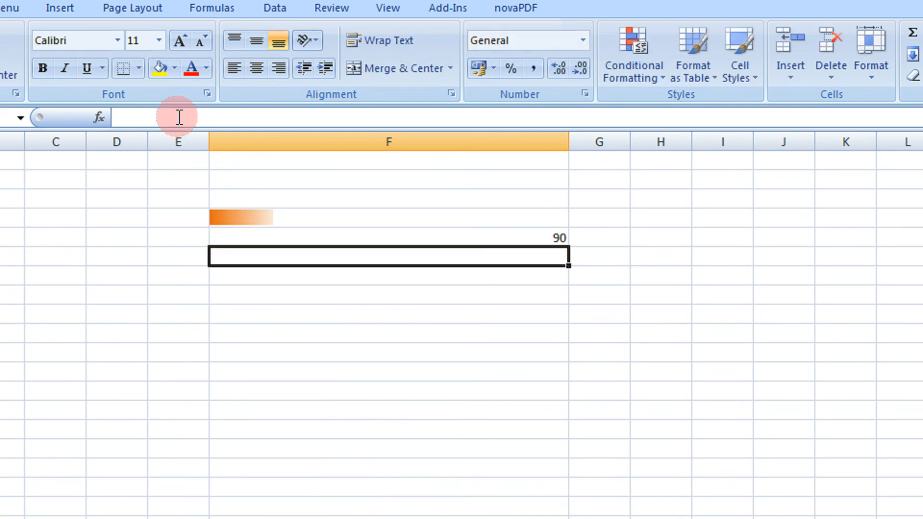
{"action": "type", "text": "10"}
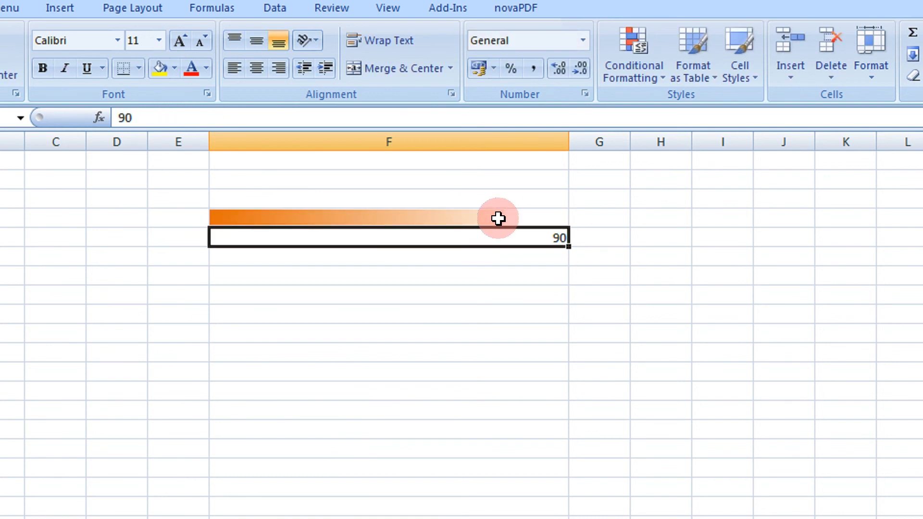
{"action": "left_click", "coordinate": [716, 86]}
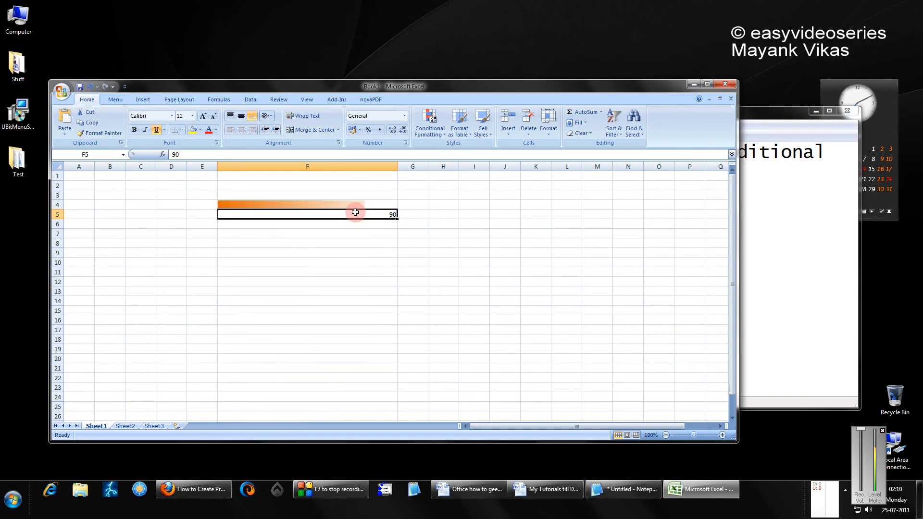